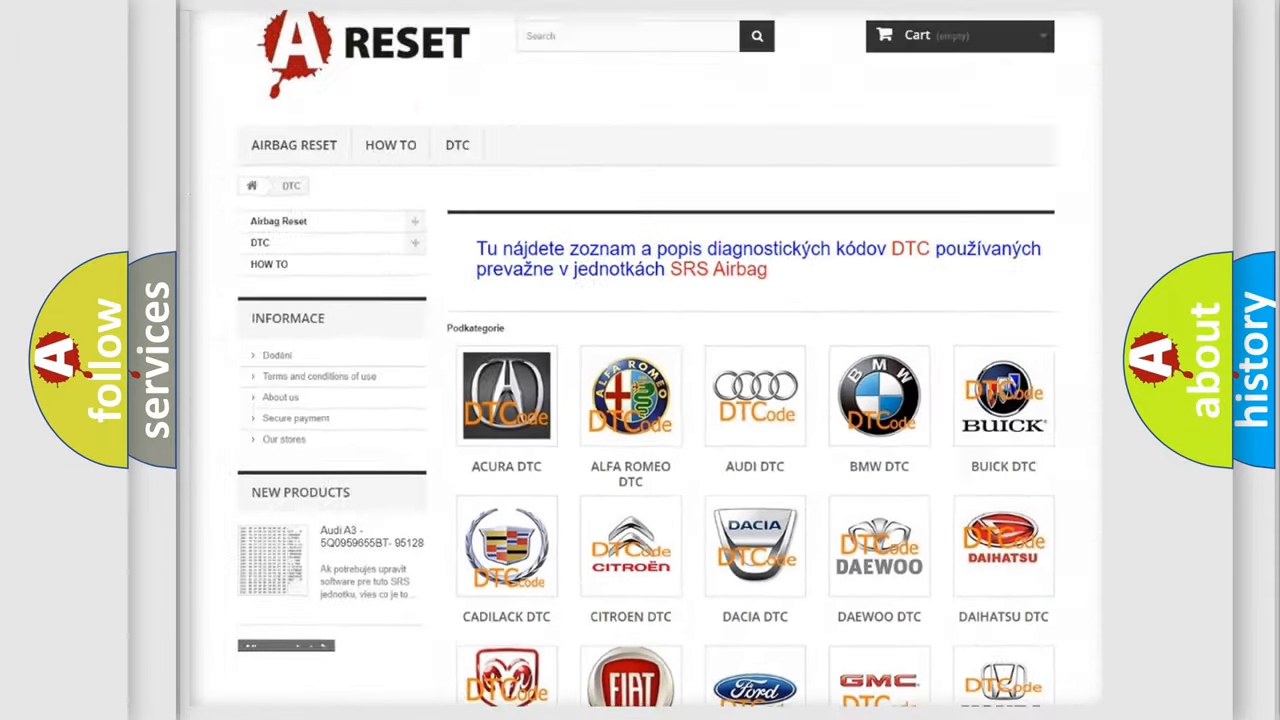
scroll(down, 3)
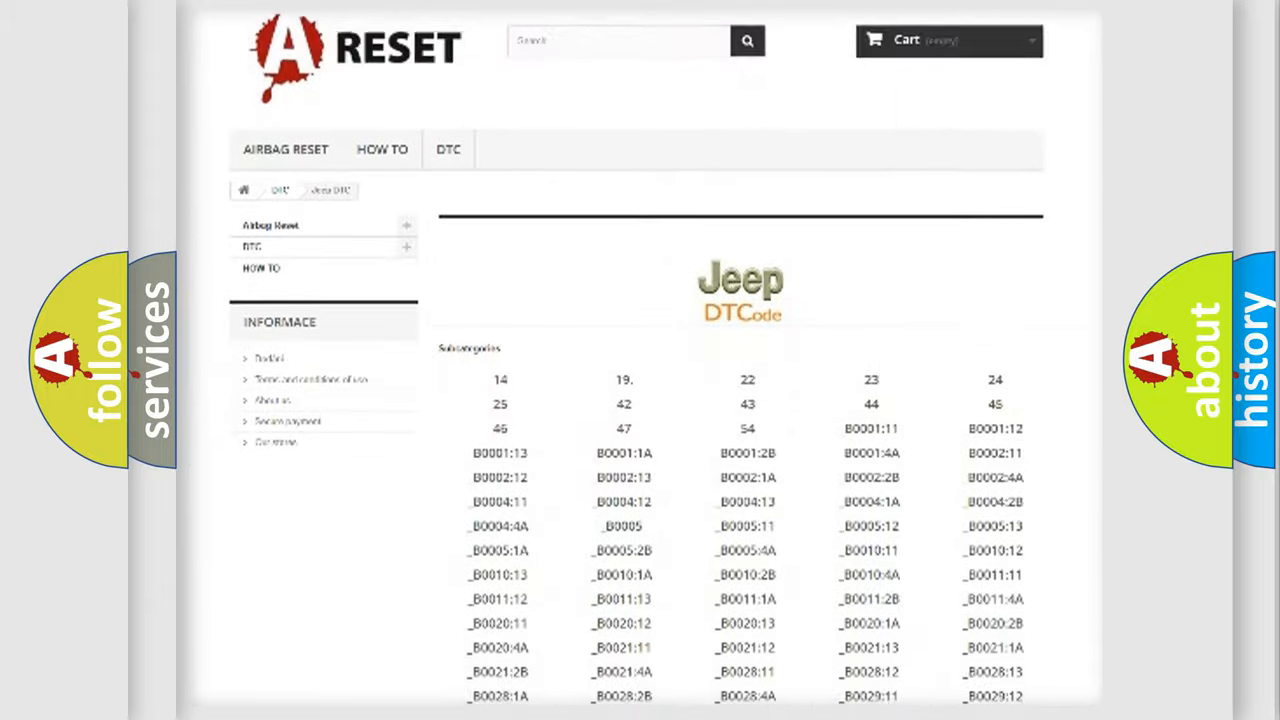
scroll(down, 3)
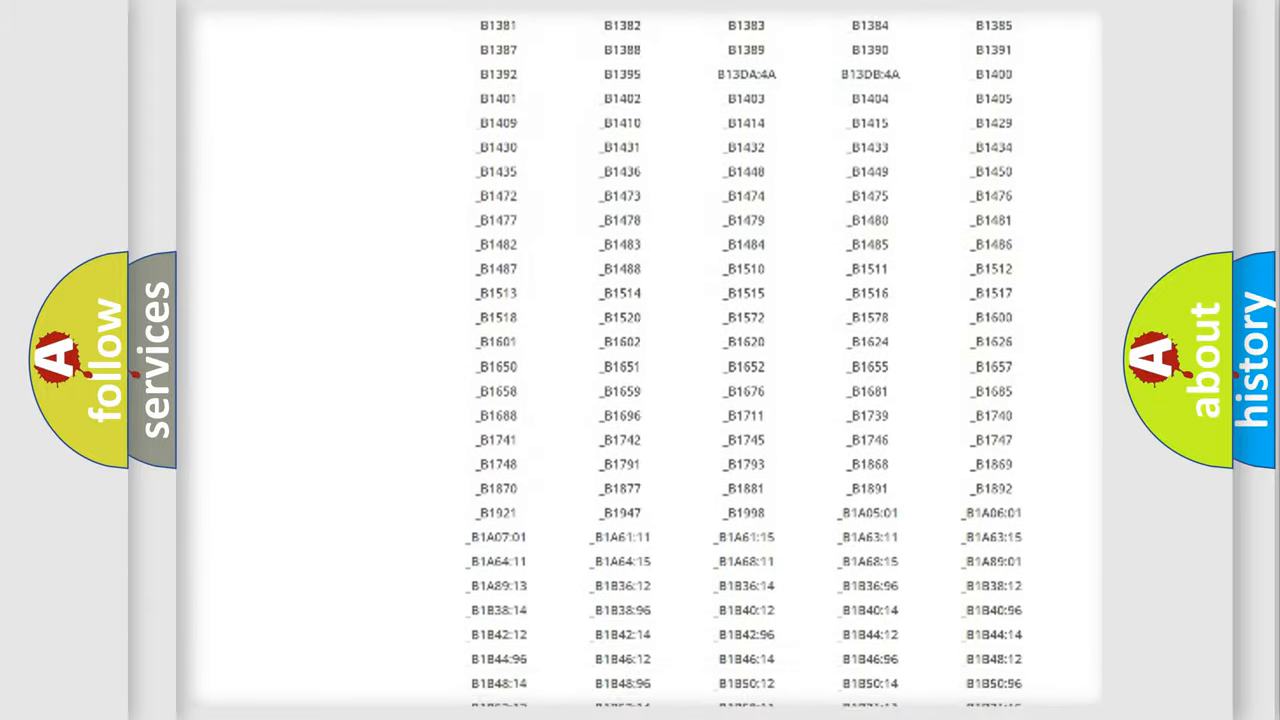
scroll(up, 3)
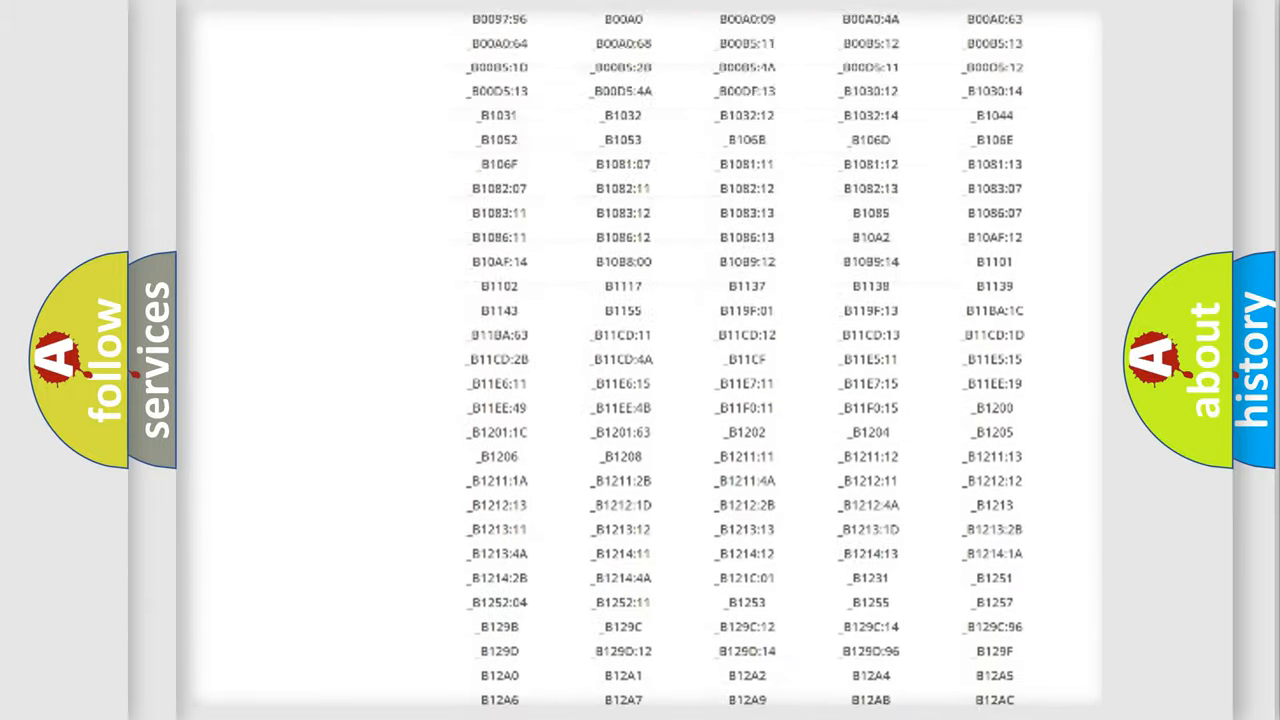
scroll(up, 3)
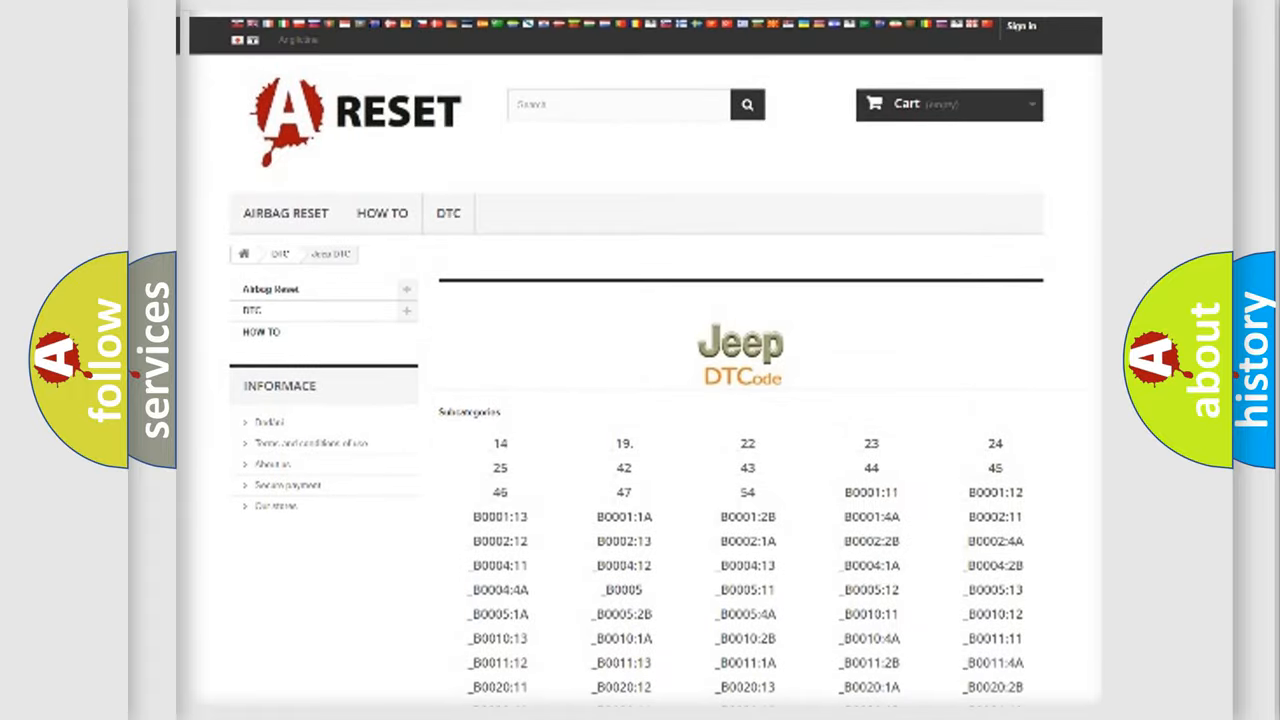